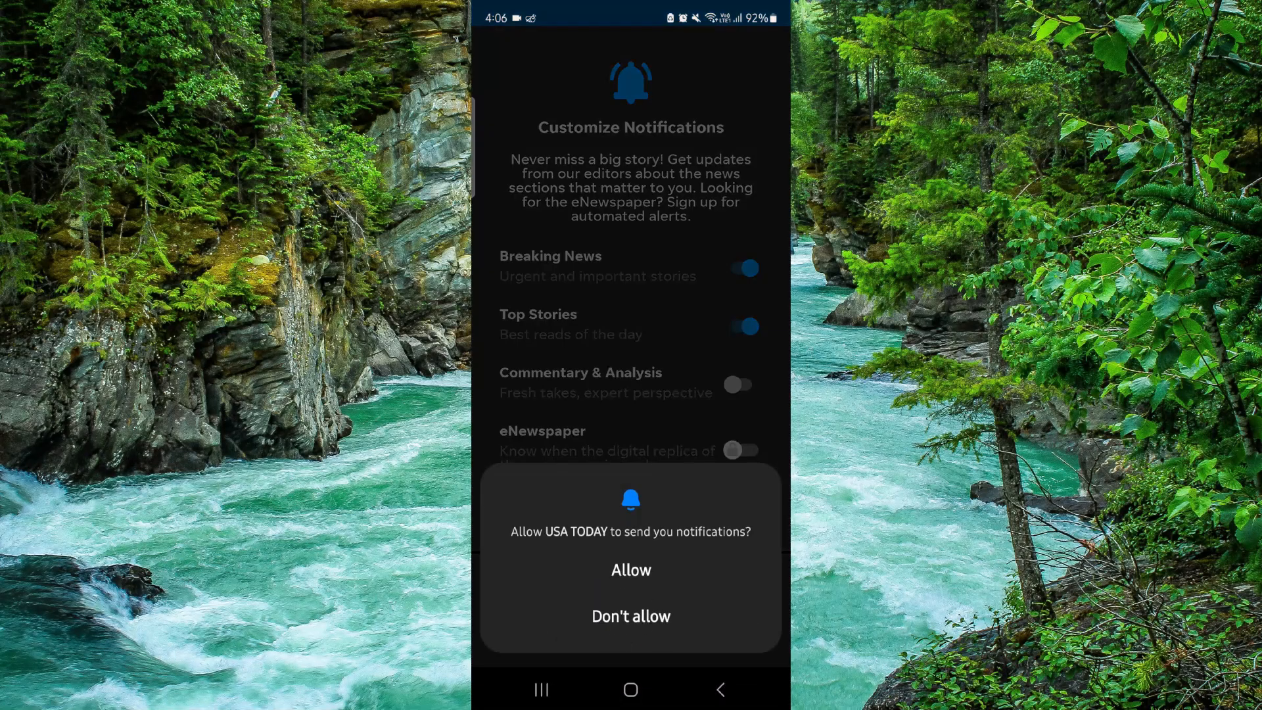
# - Leave the news app and bring up the USA TODAY listing in Google Play, shown as installed
pyautogui.click(630, 569)
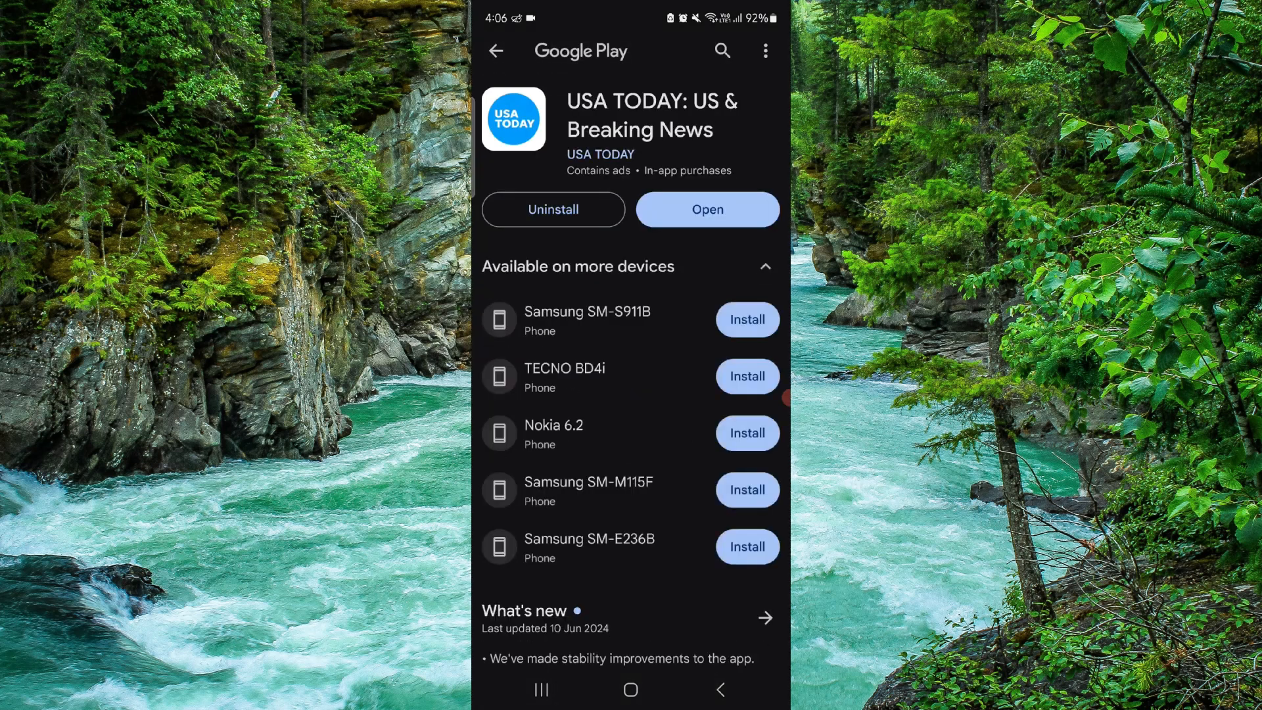
# - Uninstall USA TODAY and confirm, so its store page offers Install again
pyautogui.click(553, 209)
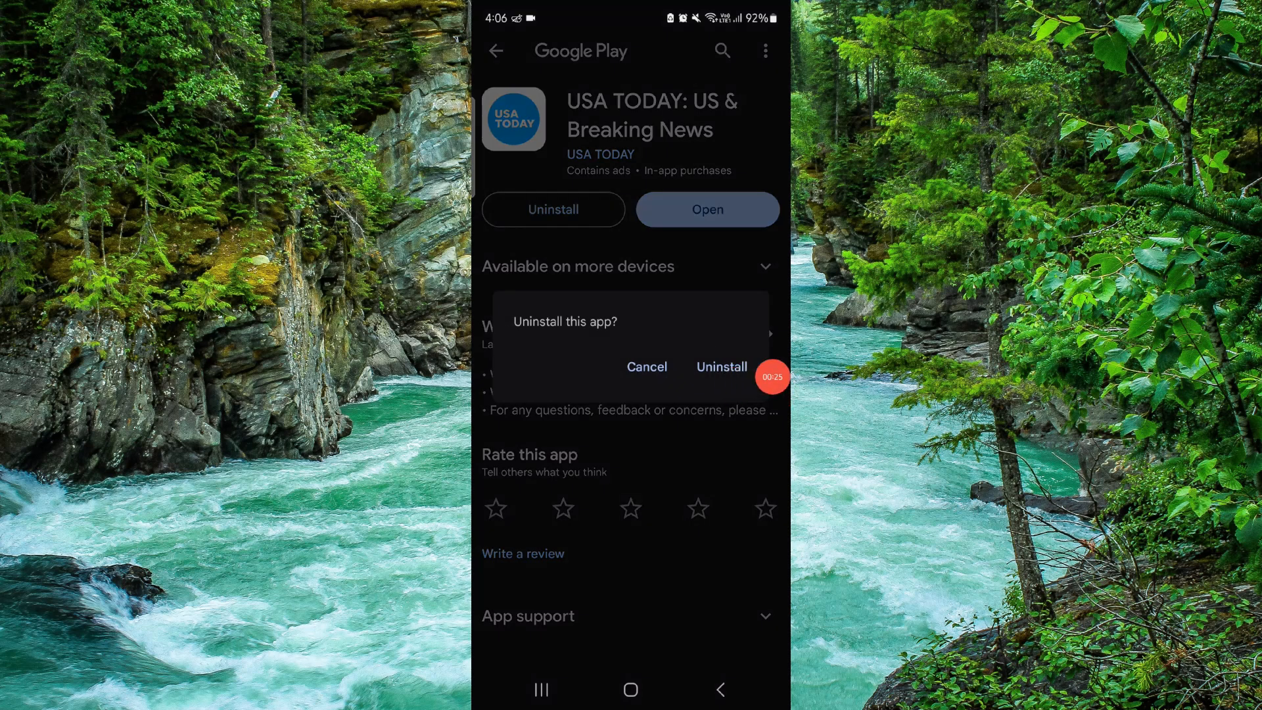
pyautogui.click(722, 366)
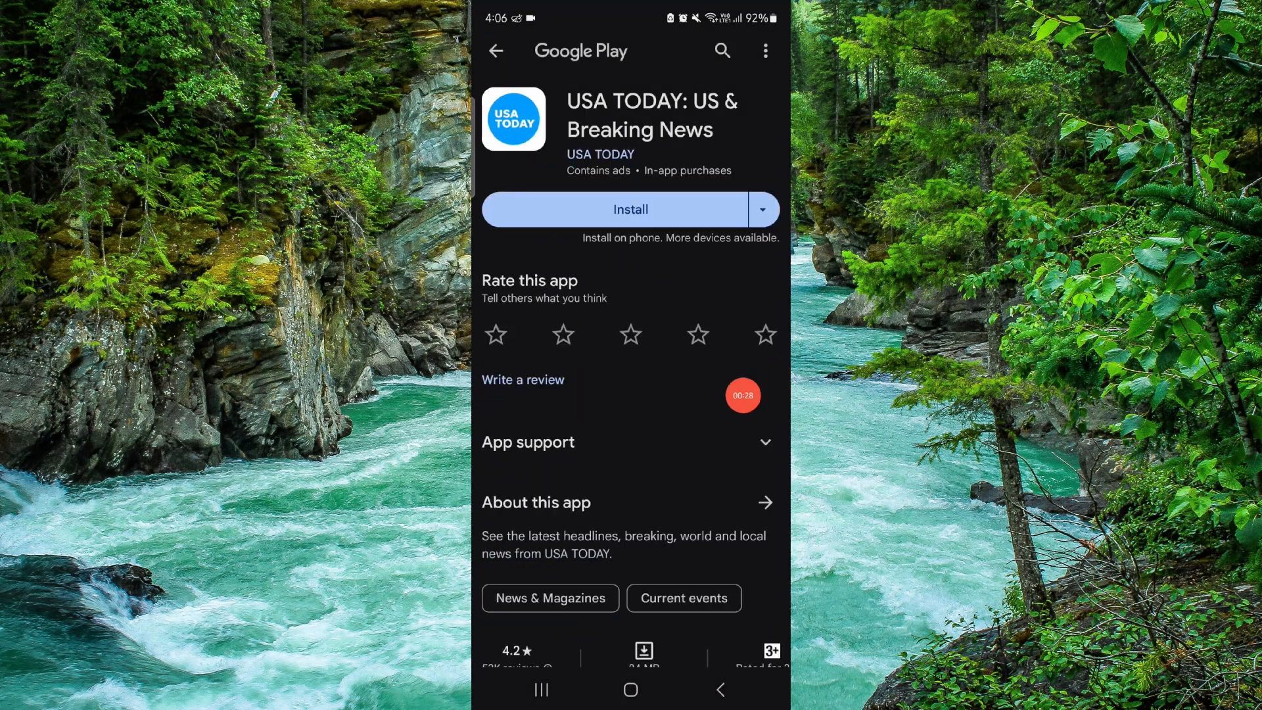